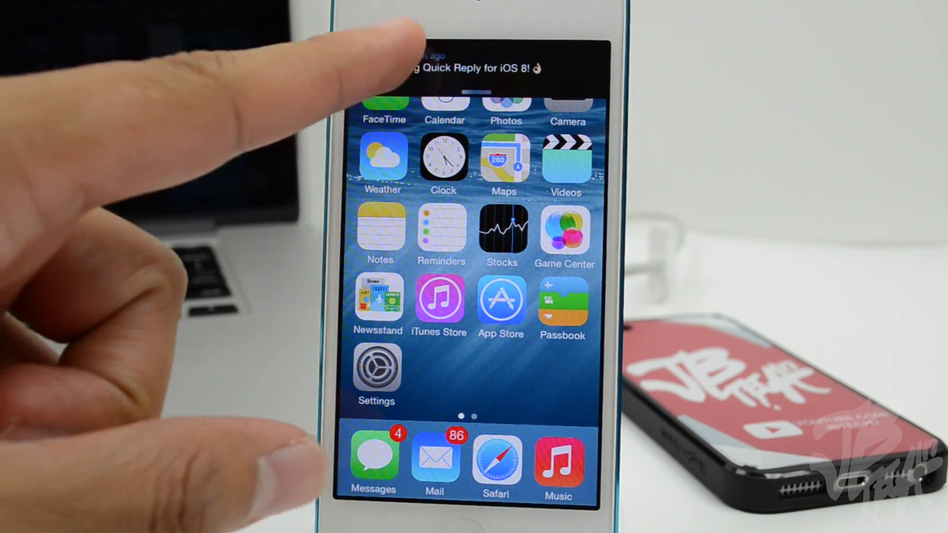
Reply to the incoming text directly from its notification banner on the Home Screen
click(464, 69)
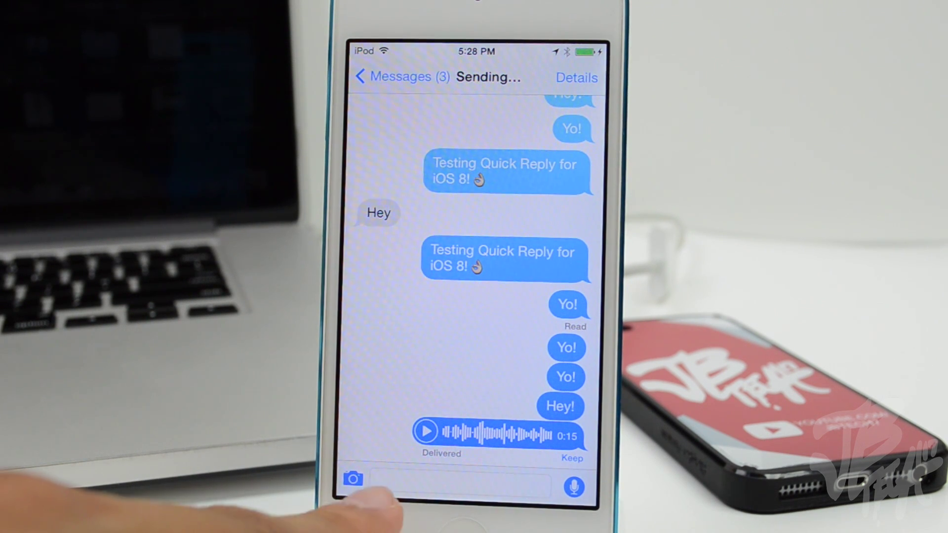
Record a 20-second selfie video clip with the in-conversation camera button
click(476, 488)
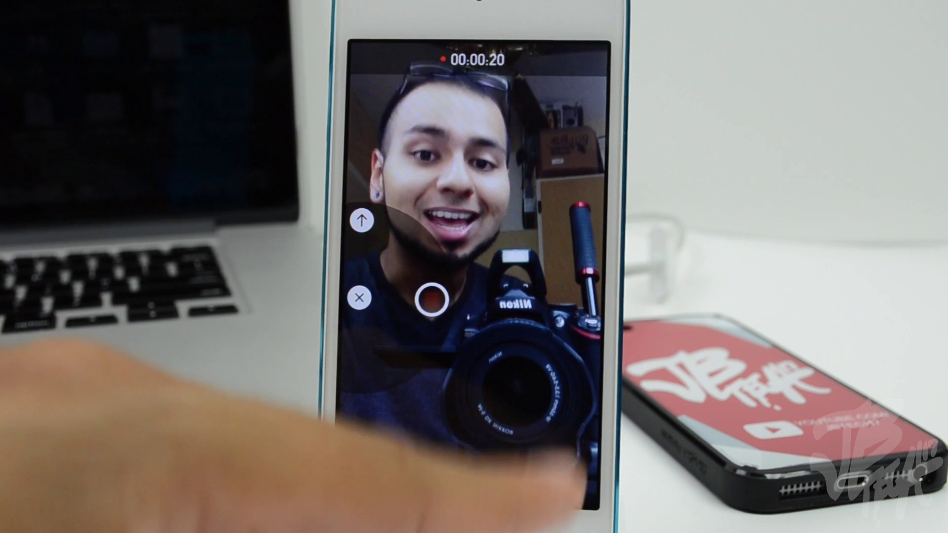
click(432, 300)
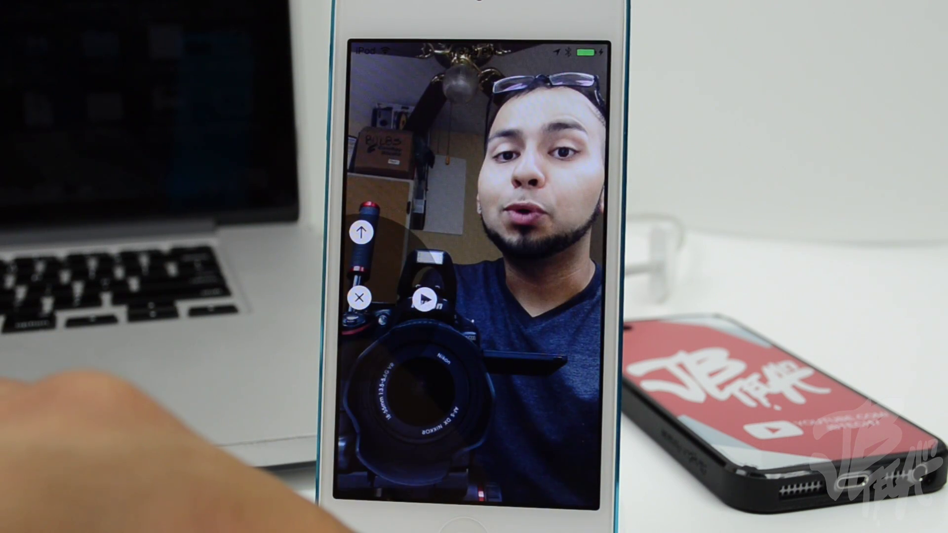